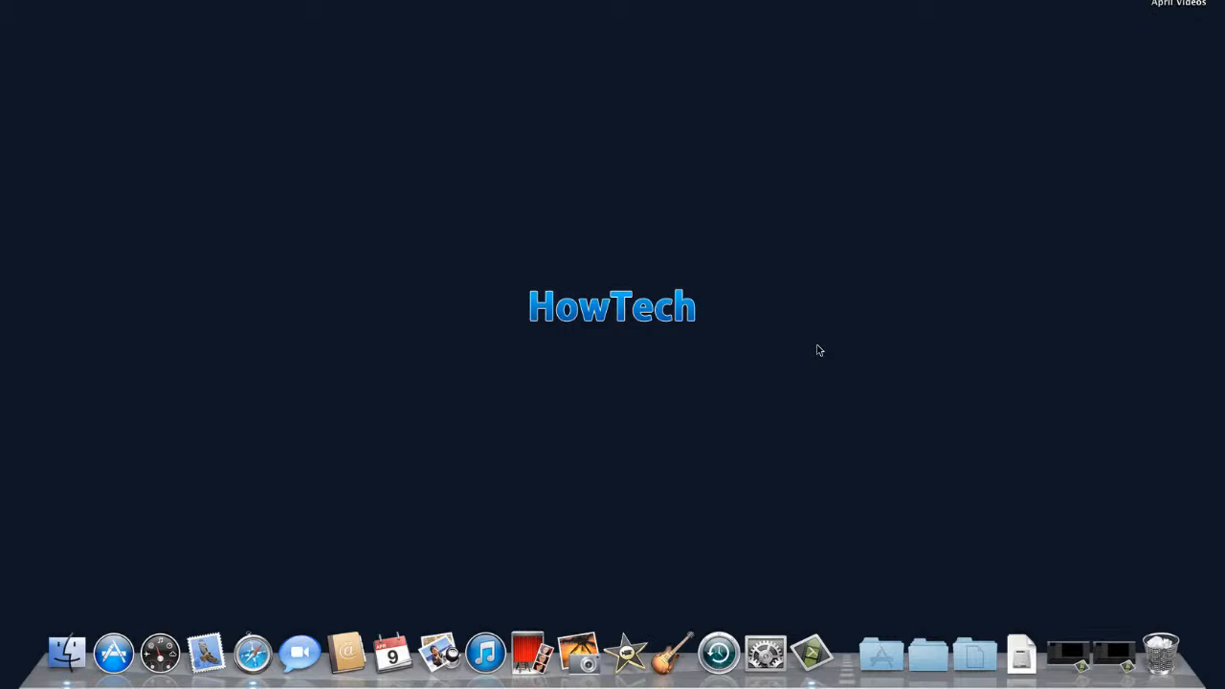
{"action": "mouse_move", "coordinate": [485, 653]}
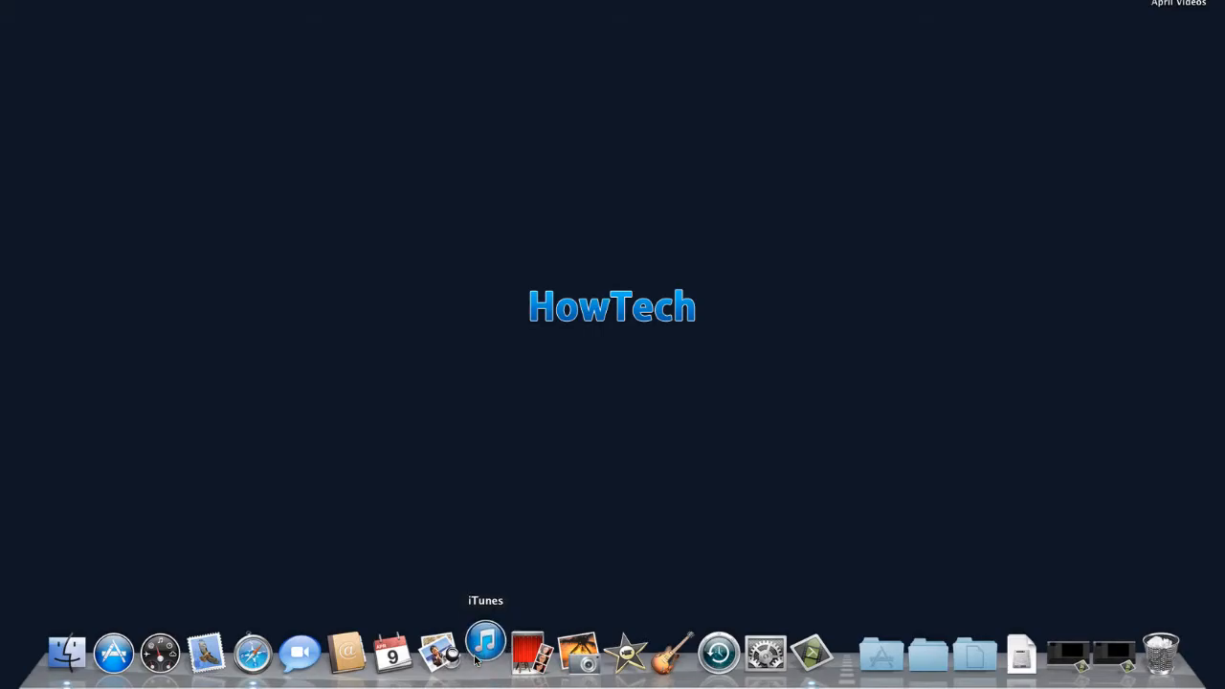
Start a manual Back Up Now of the connected iPhone from its summary page in iTunes
{"action": "left_click", "coordinate": [485, 654]}
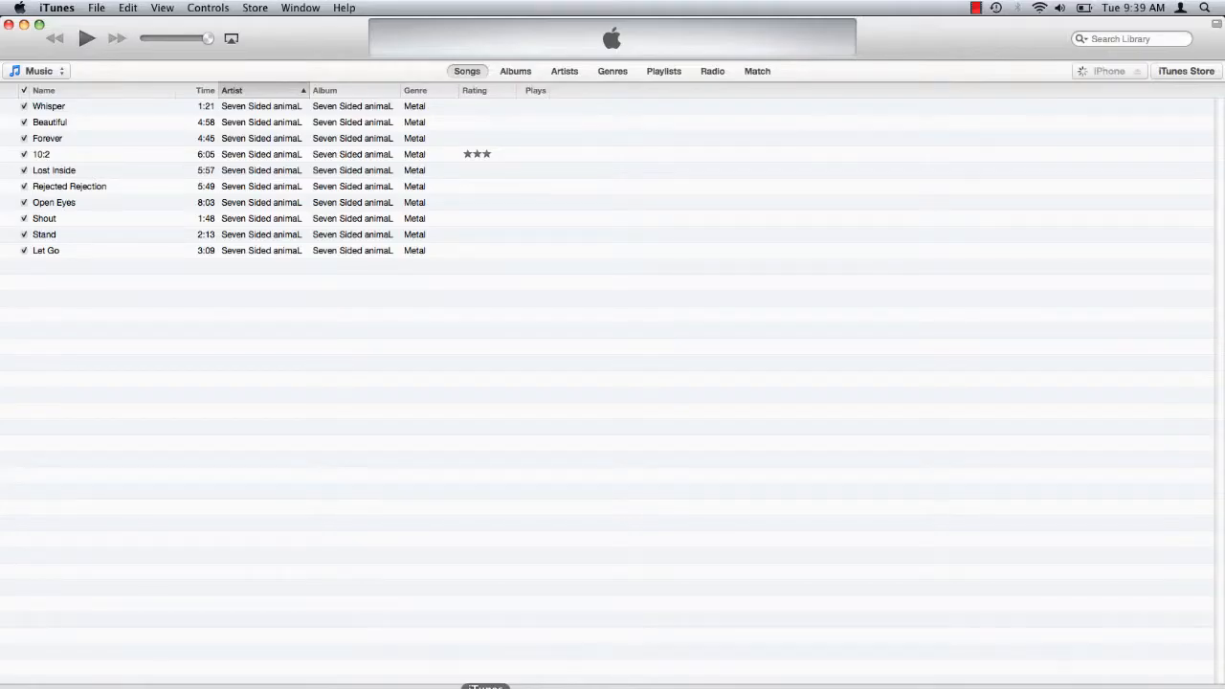
{"action": "mouse_move", "coordinate": [444, 563]}
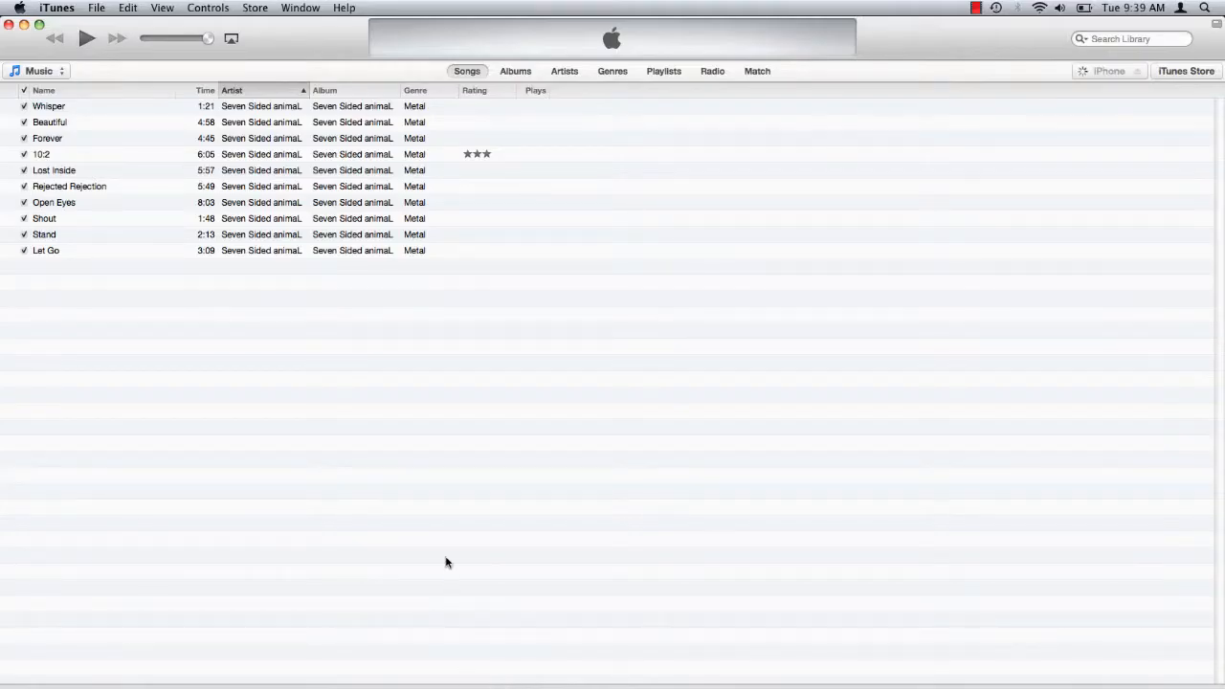
{"action": "left_click", "coordinate": [1107, 71]}
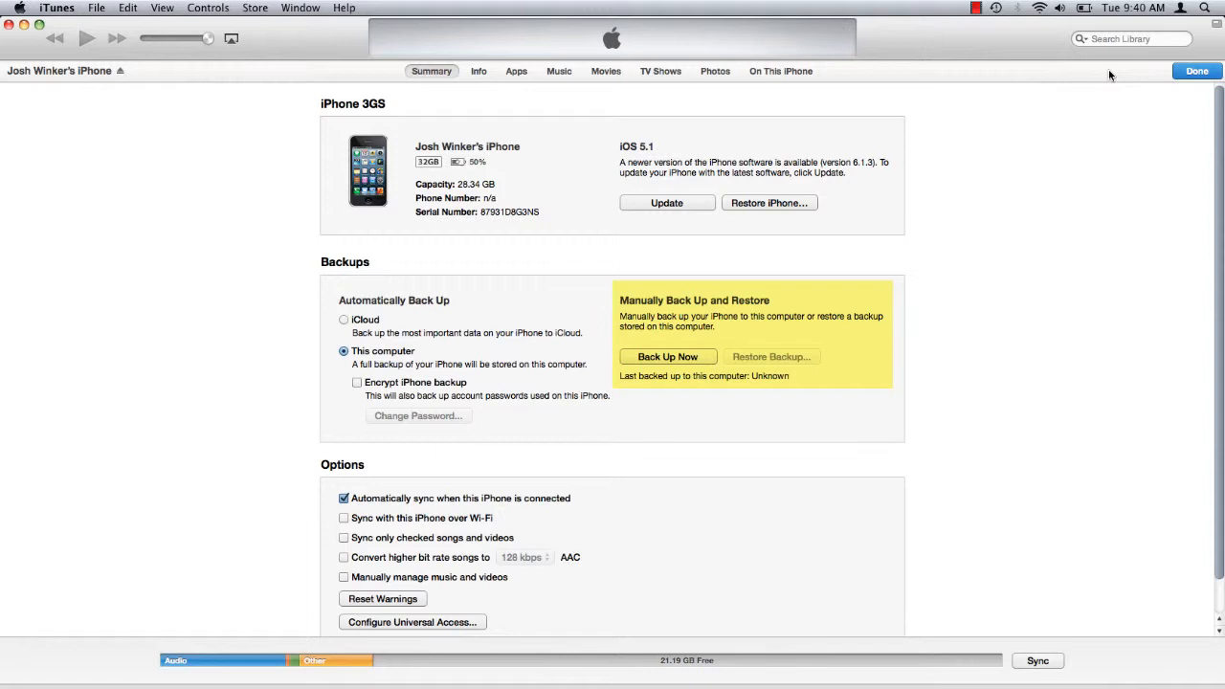
{"action": "mouse_move", "coordinate": [672, 357]}
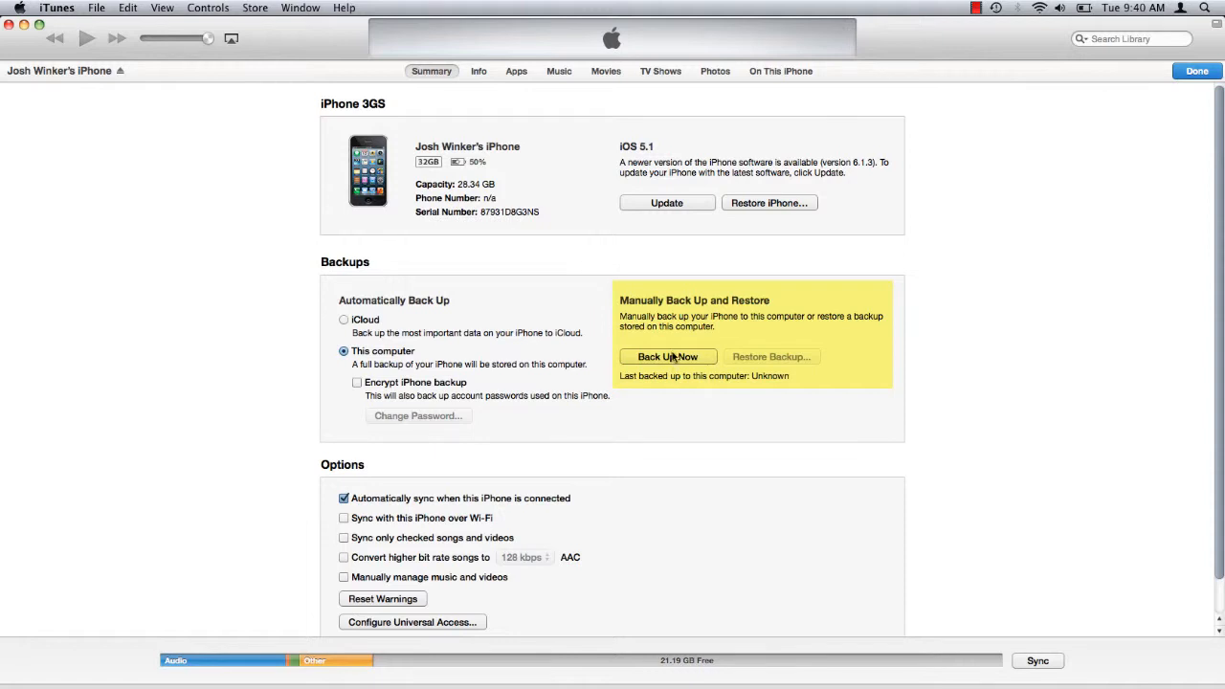
{"action": "left_click", "coordinate": [667, 356]}
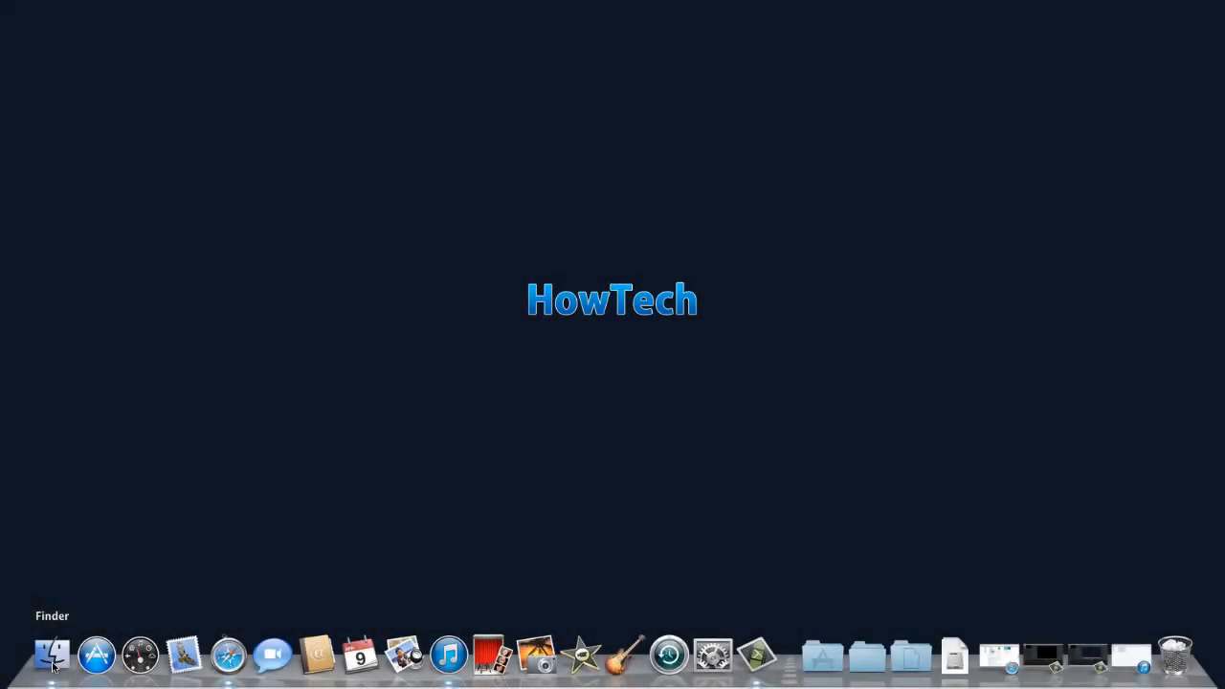
Navigate Finder from the home folder through Library and Application Support into MobileSync
{"action": "left_click", "coordinate": [51, 654]}
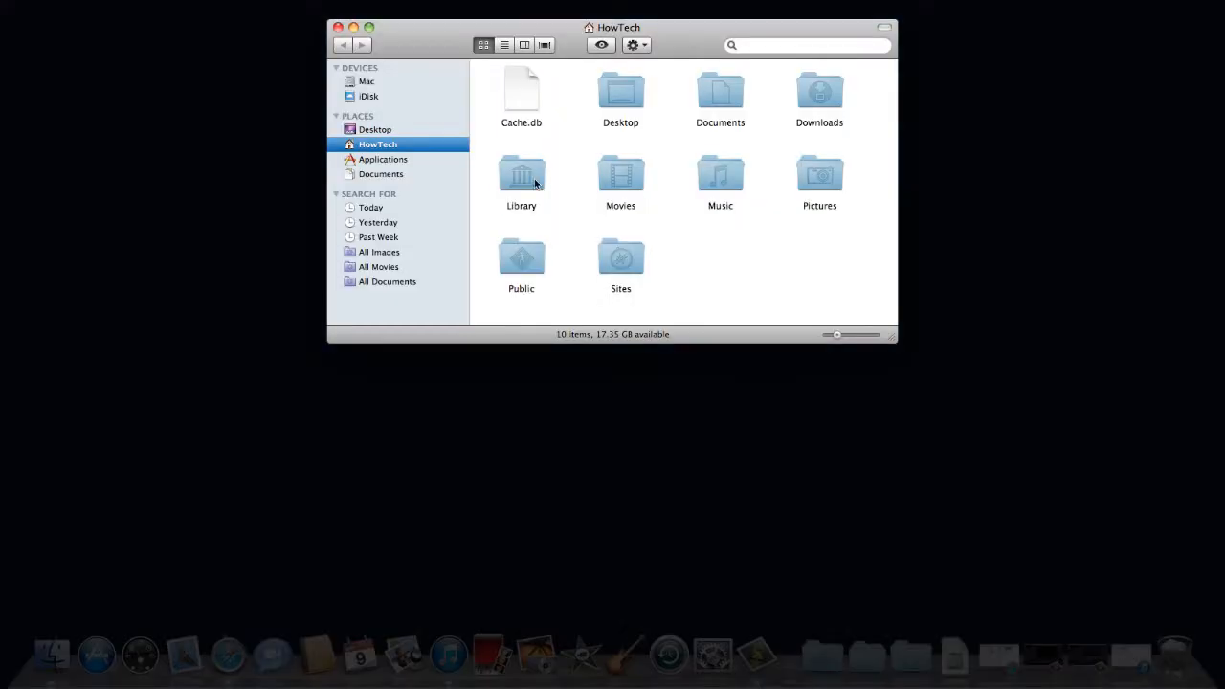
{"action": "double_click", "coordinate": [520, 175]}
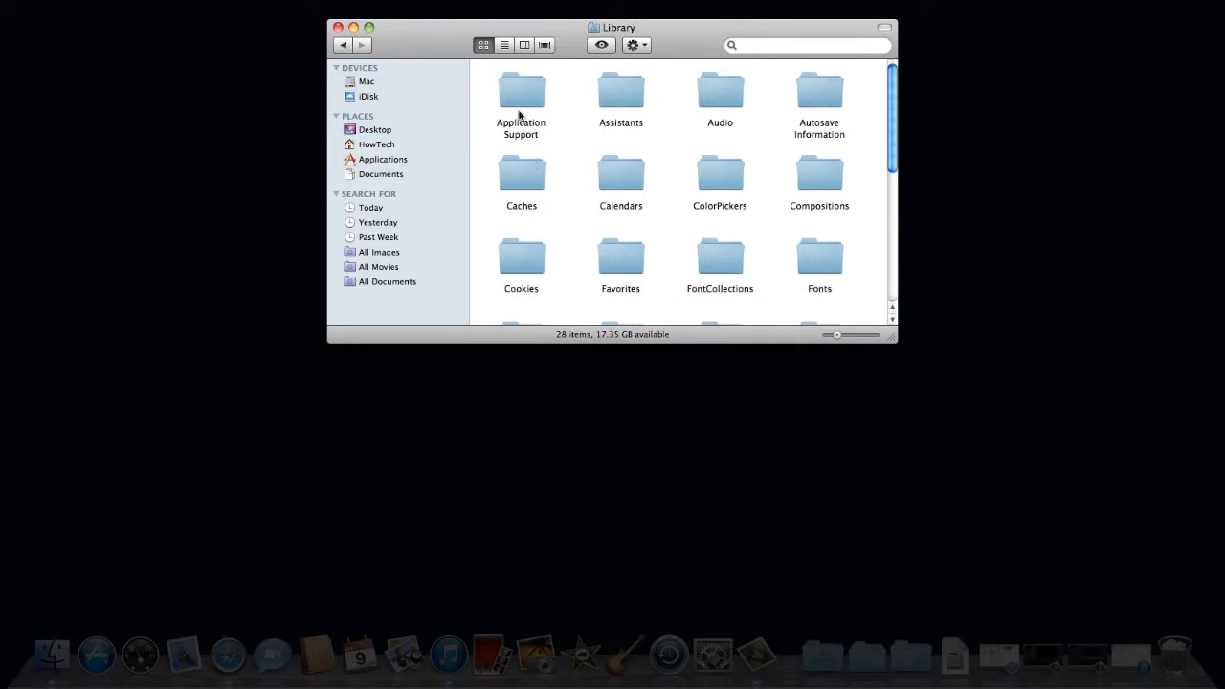
{"action": "double_click", "coordinate": [520, 91]}
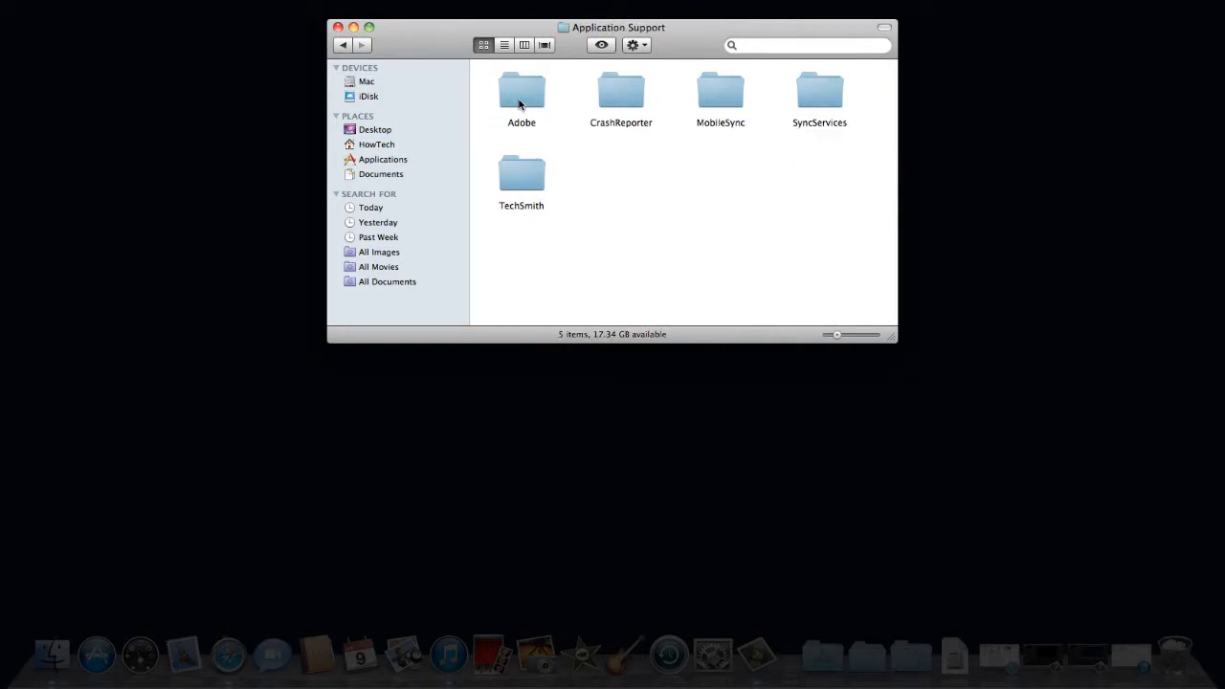
{"action": "mouse_move", "coordinate": [719, 98]}
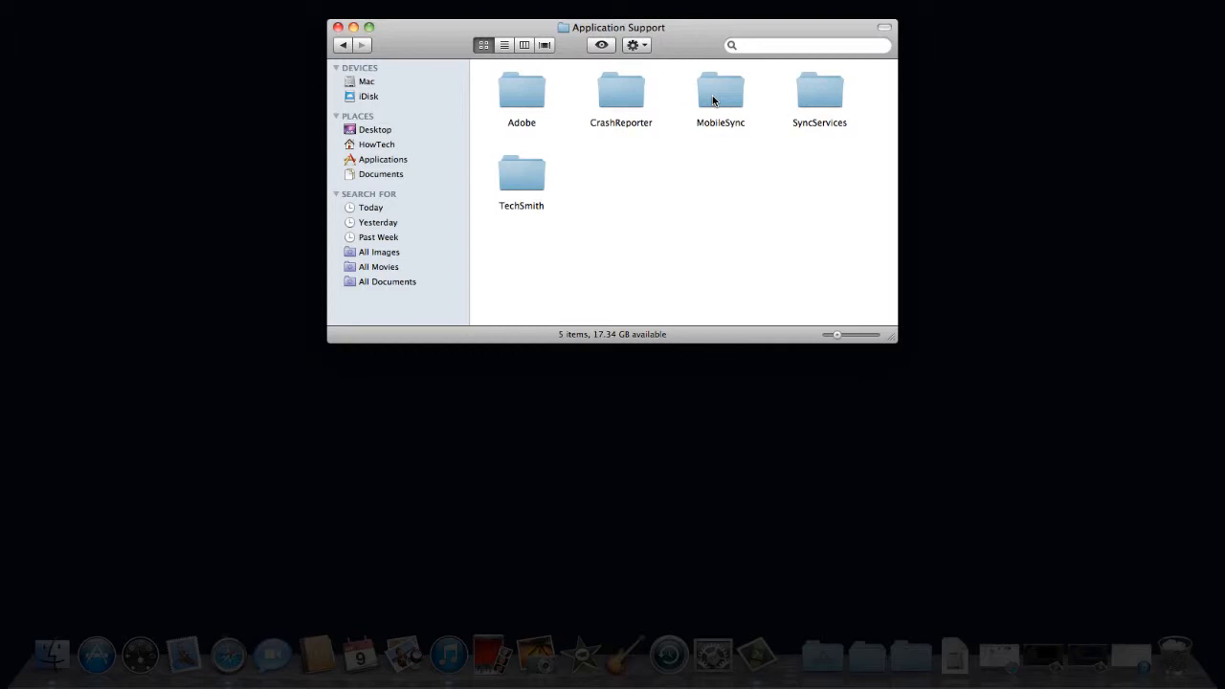
{"action": "double_click", "coordinate": [720, 91]}
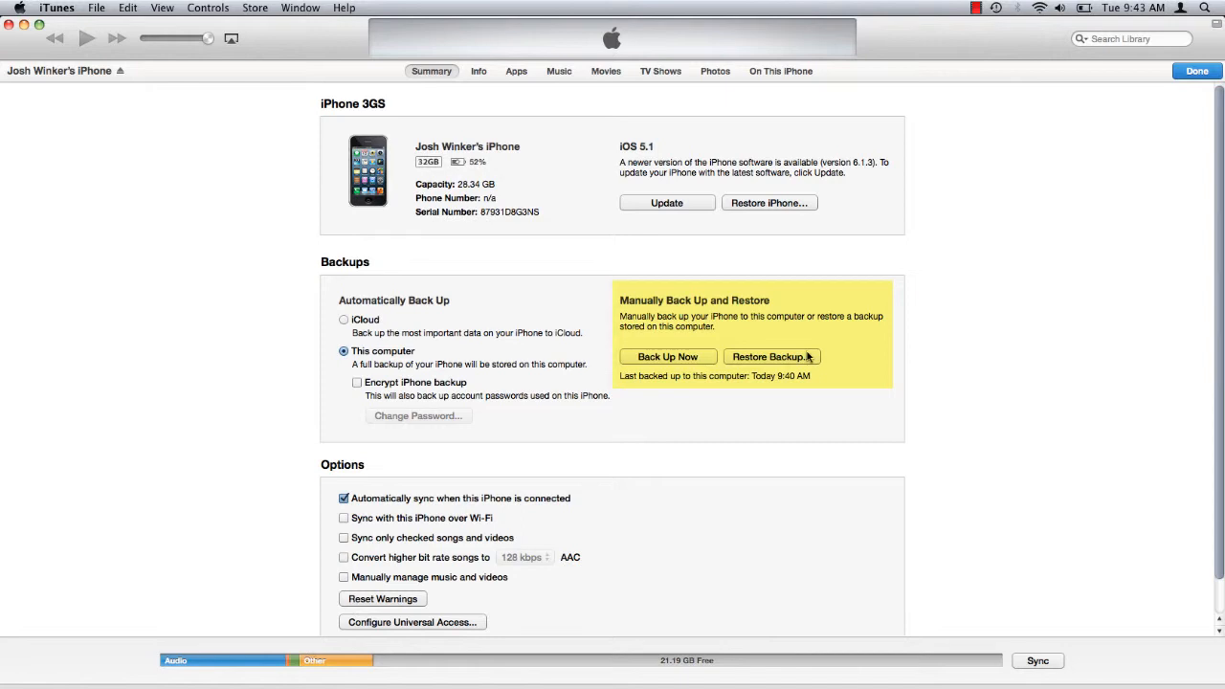
Restore the iPhone from today's 9:40 AM backup and confirm the restore
{"action": "left_click", "coordinate": [771, 356]}
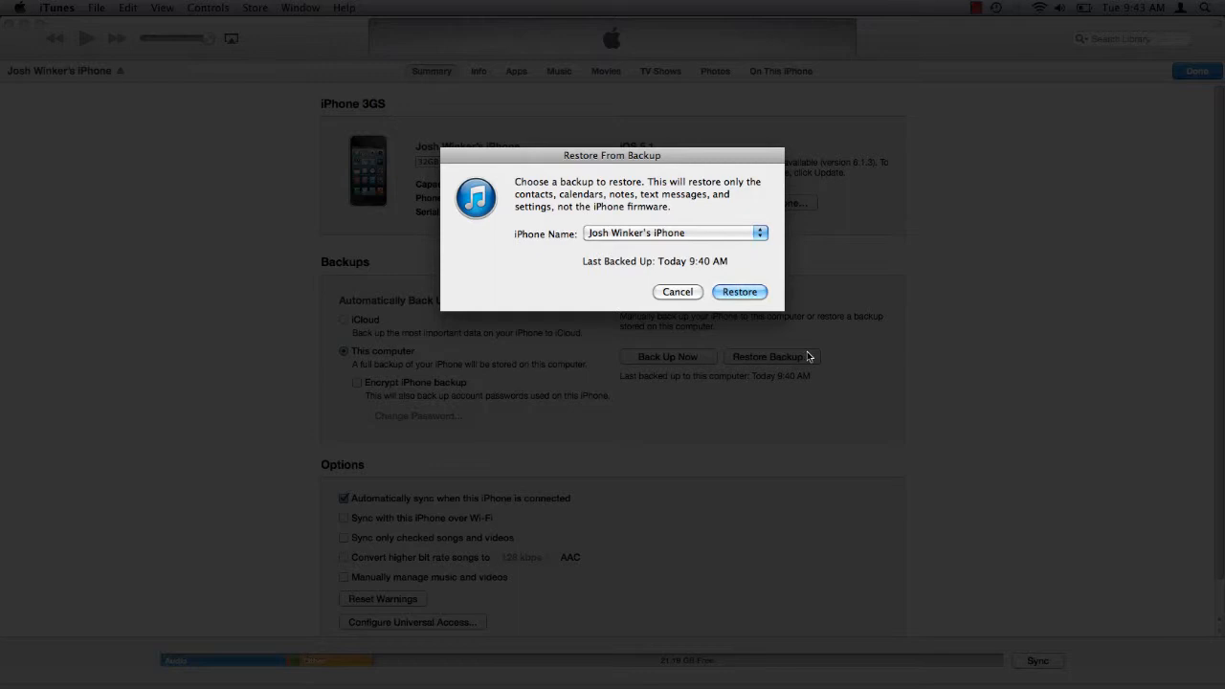
{"action": "mouse_move", "coordinate": [1007, 368]}
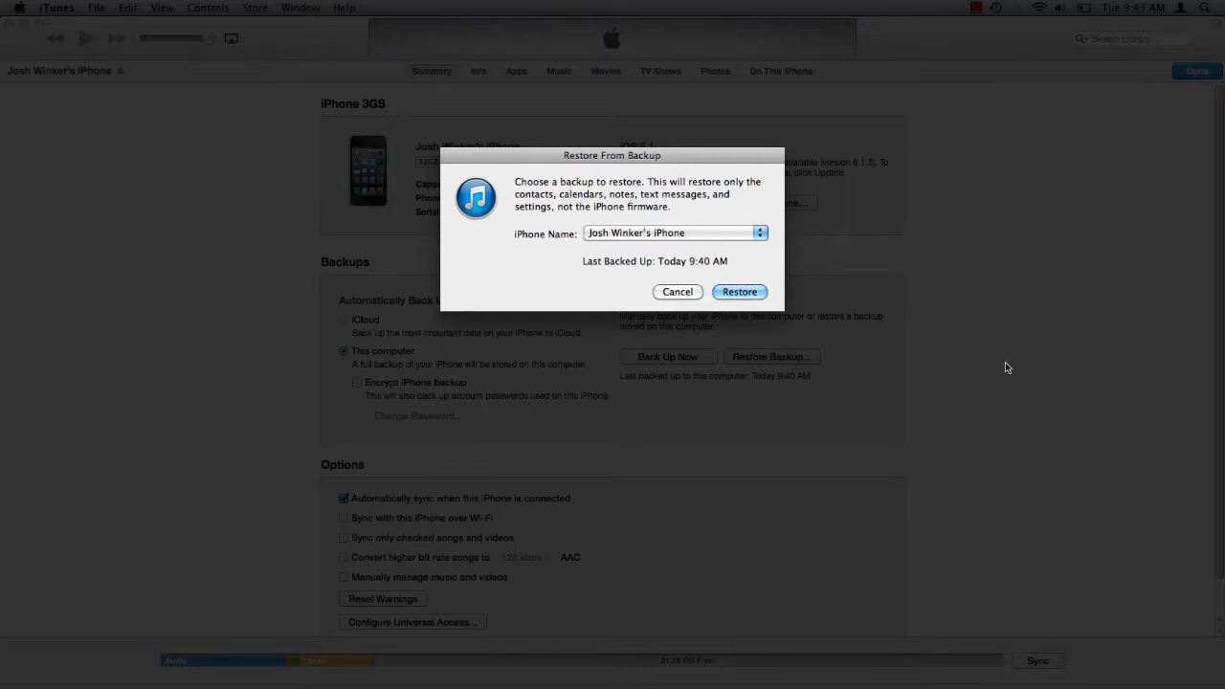
{"action": "left_click", "coordinate": [738, 292]}
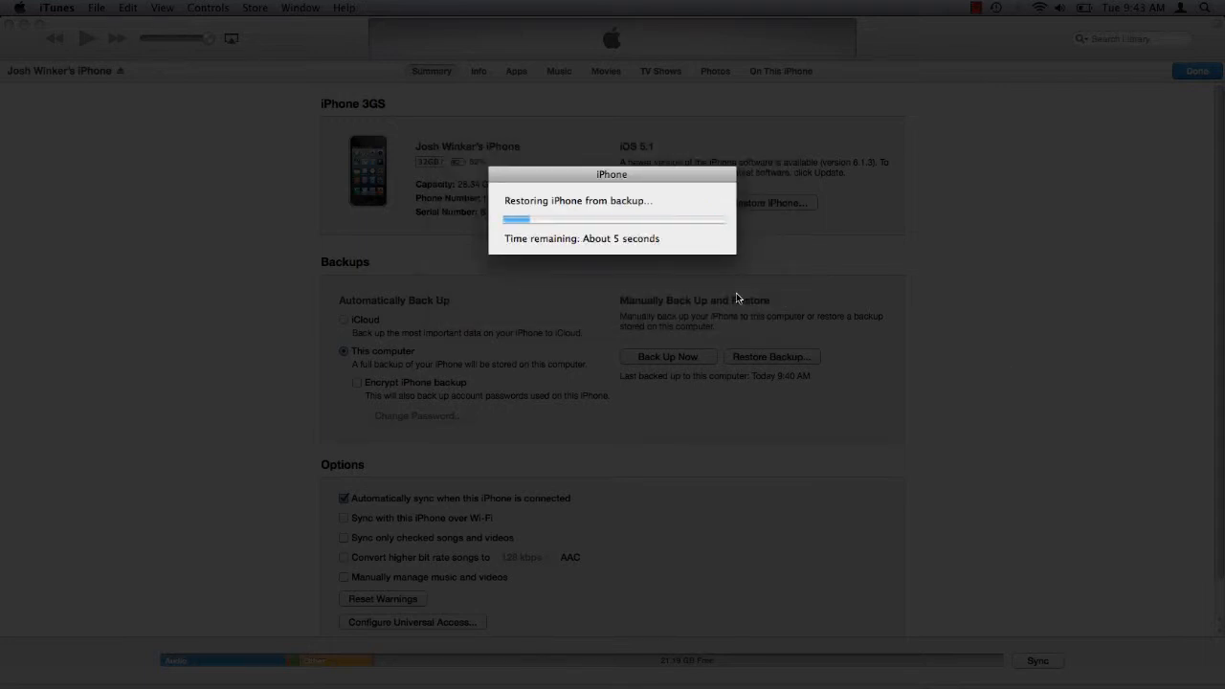